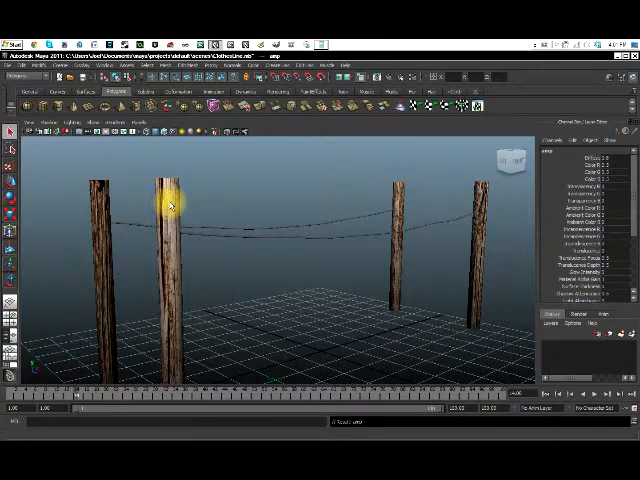
pyautogui.moveTo(115, 255)
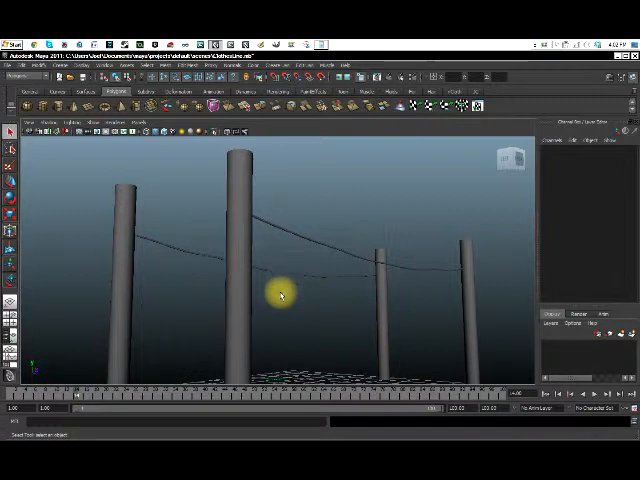
# Step: Switch the viewport to Textured shading so the posts show wood grain
pyautogui.moveTo(280, 290); pyautogui.dragTo(190, 155)
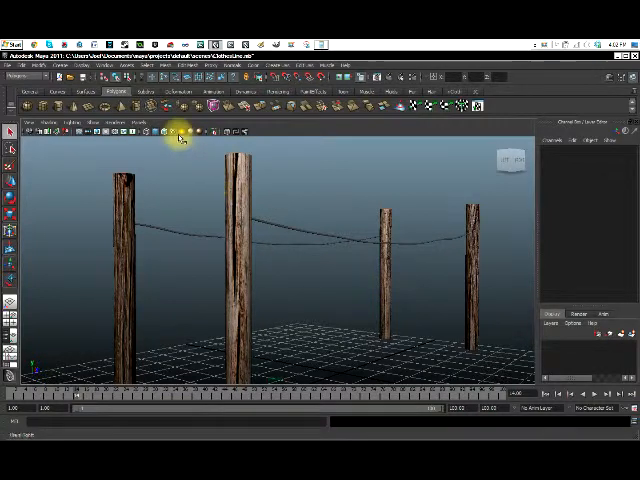
pyautogui.moveTo(340, 305)
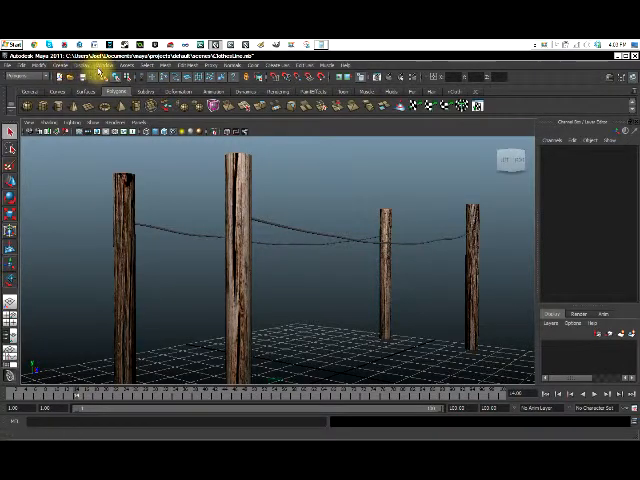
pyautogui.click(95, 65)
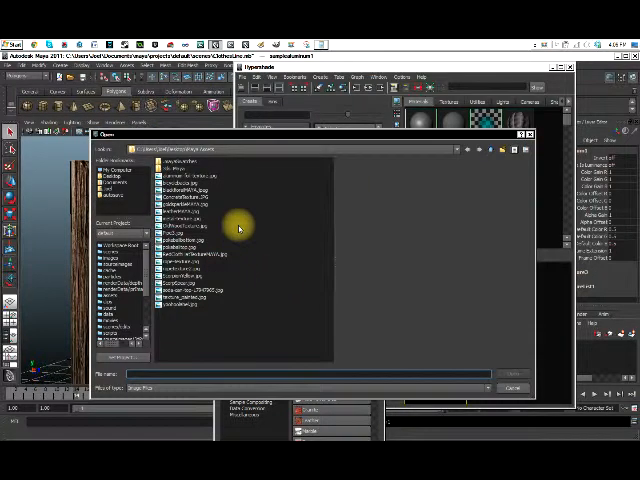
pyautogui.click(182, 298)
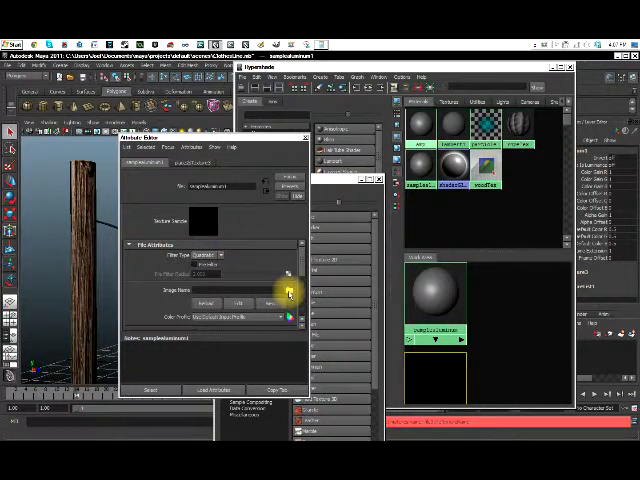
# Step: Open the File texture's attributes and browse for its Image Name file
pyautogui.click(287, 301)
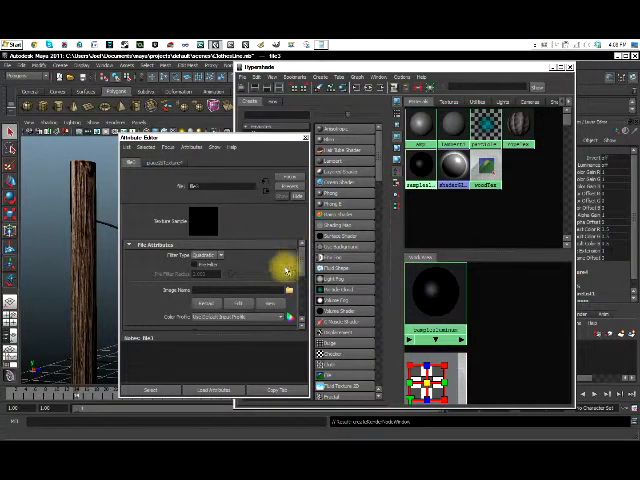
pyautogui.click(287, 289)
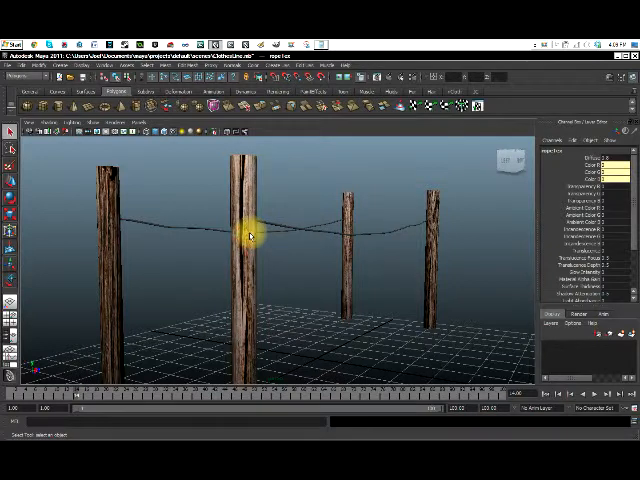
# Step: Select the second clothesline post for a new patterned material
pyautogui.click(245, 240)
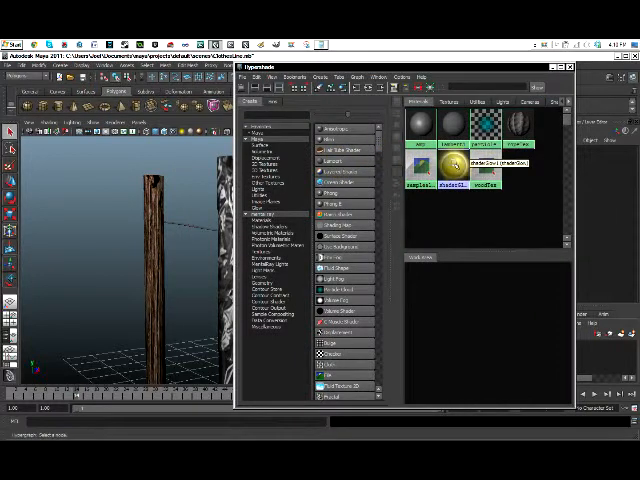
# Step: Open the sampleAluminum material's attributes to edit its specular shading
pyautogui.doubleClick(446, 165)
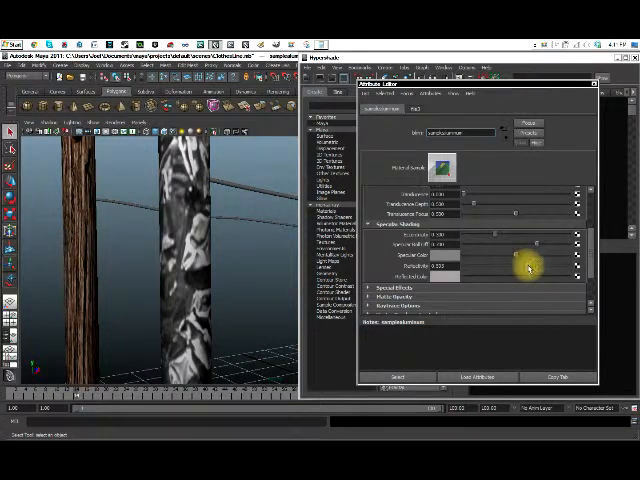
pyautogui.moveTo(353, 258)
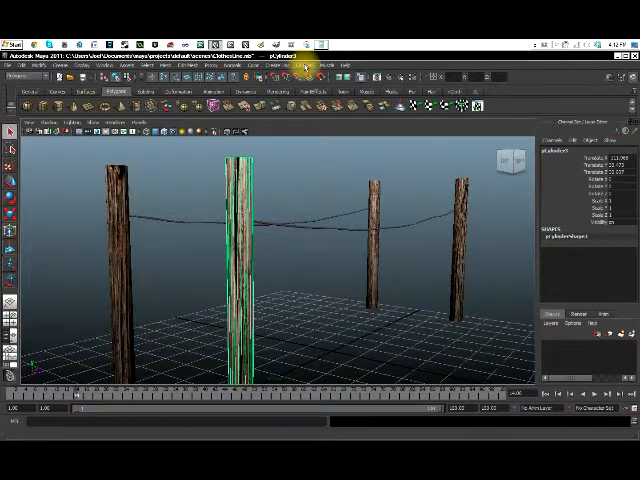
# Step: Open the UV Texture Editor for the selected wooden post
pyautogui.click(15, 78)
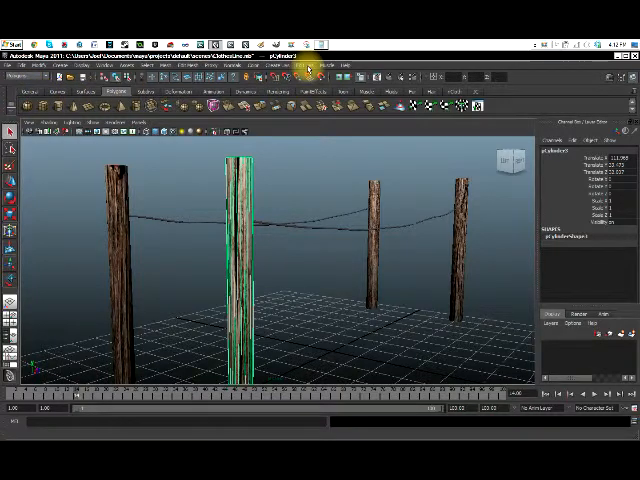
pyautogui.click(305, 66)
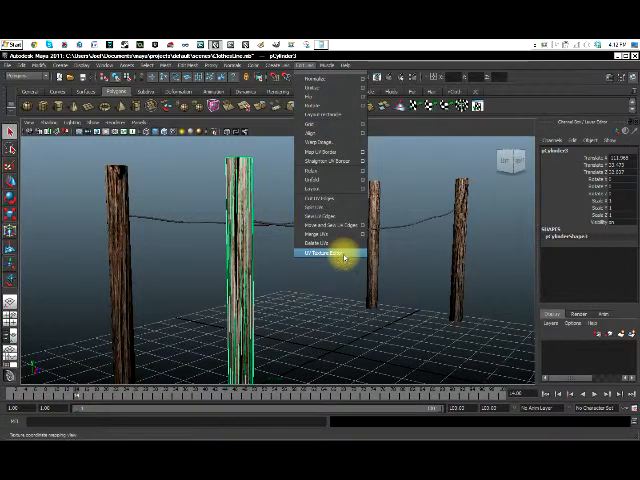
pyautogui.click(325, 261)
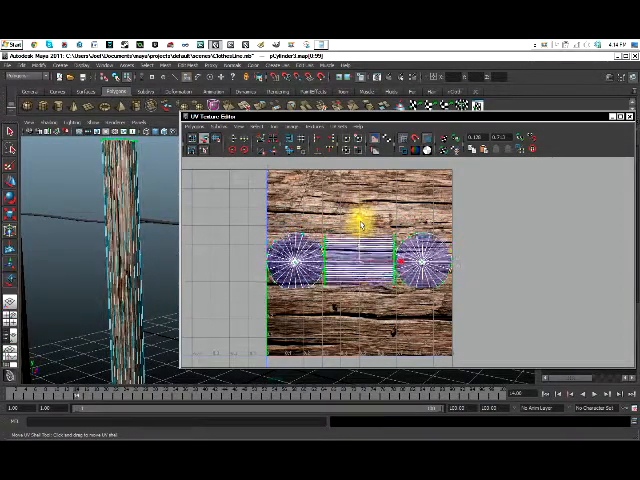
# Step: Drag the post's UV shells up over the wood grain image
pyautogui.moveTo(358, 260); pyautogui.dragTo(358, 310)
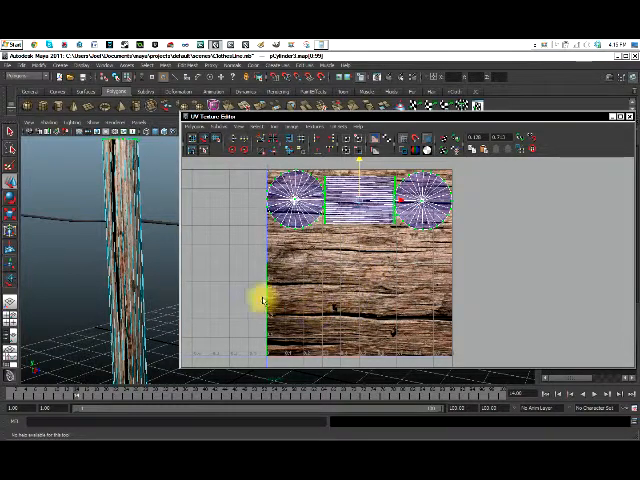
pyautogui.moveTo(550, 177)
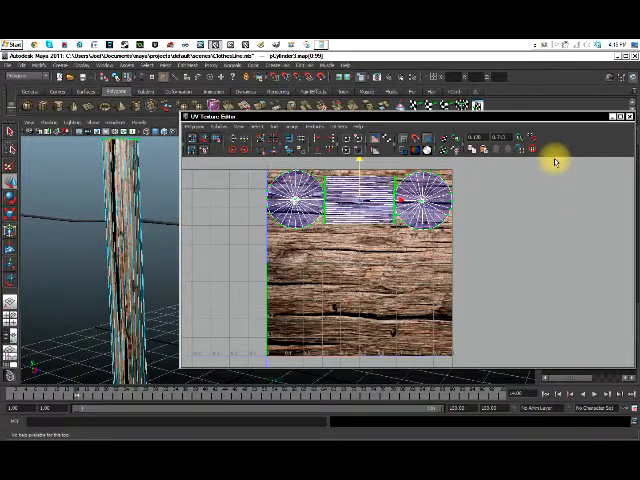
pyautogui.moveTo(598, 135)
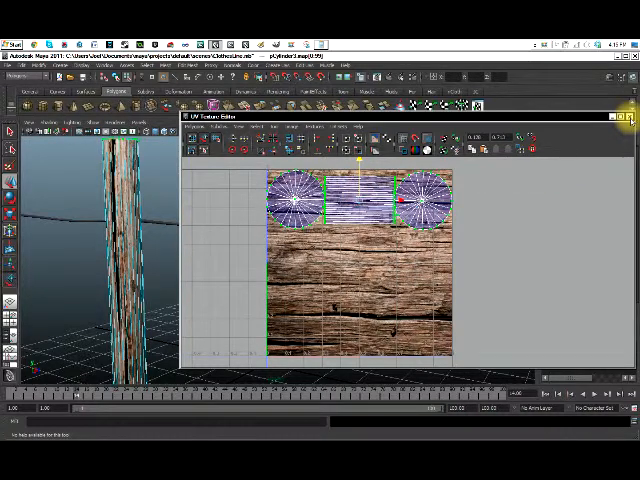
# Step: Close the UV Texture Editor to return to the clothesline scene
pyautogui.click(630, 120)
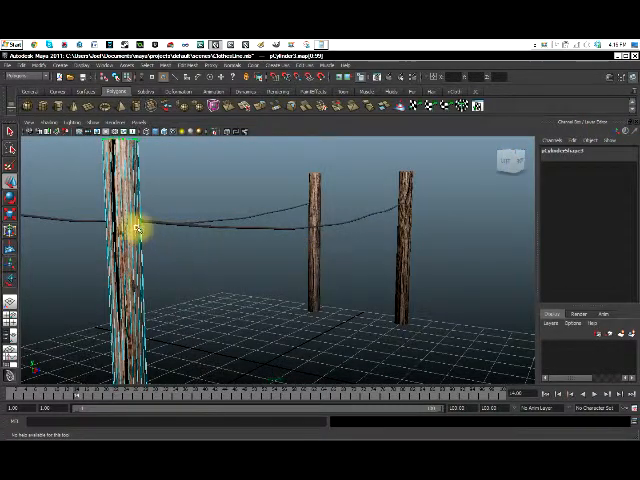